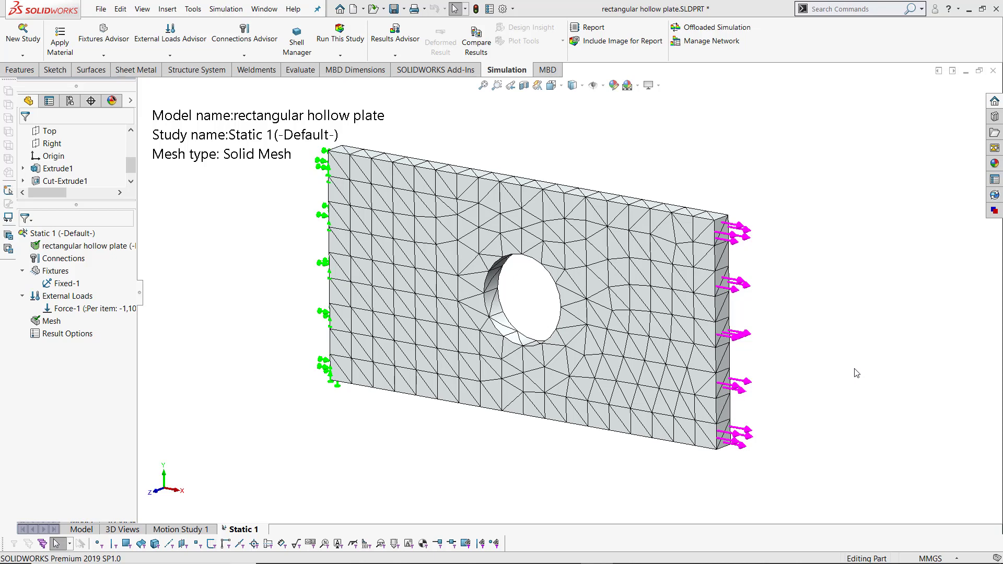
{"action": "mouse_move", "coordinate": [645, 381]}
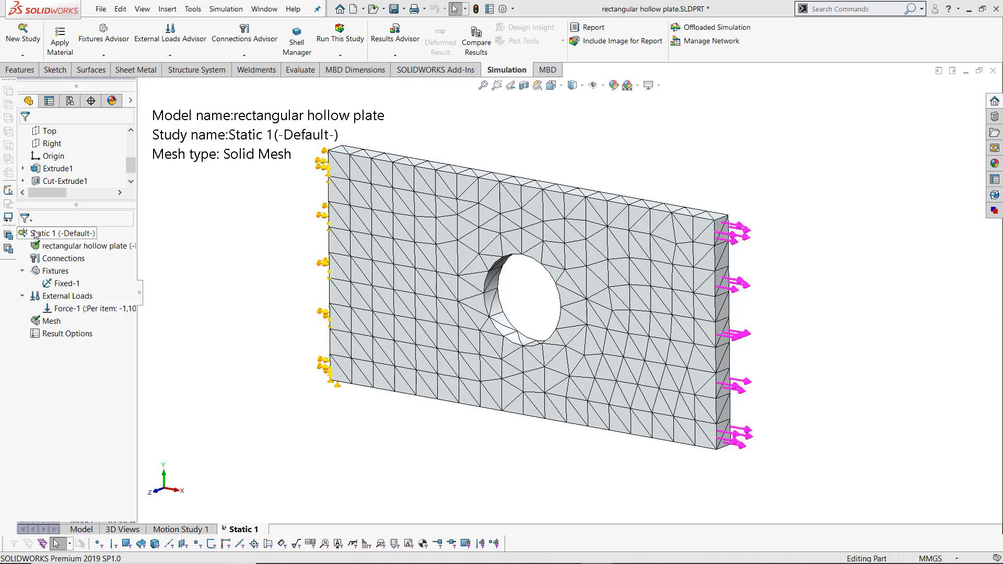
{"action": "mouse_move", "coordinate": [41, 247]}
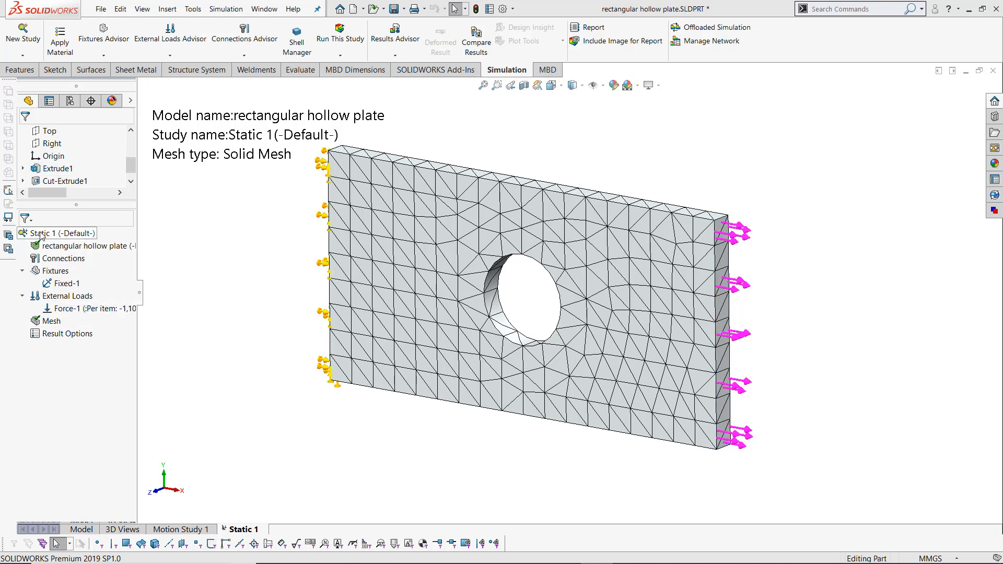
Step: Add a Trend Tracker to Static 1 and expand it to reveal its Trend Journal
{"action": "right_click", "coordinate": [50, 233]}
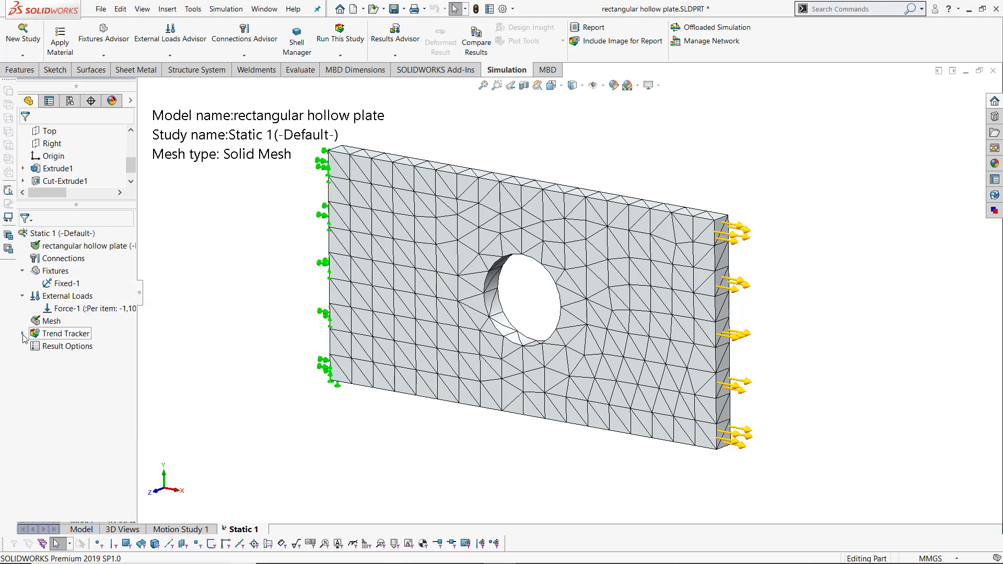
{"action": "left_click", "coordinate": [23, 333]}
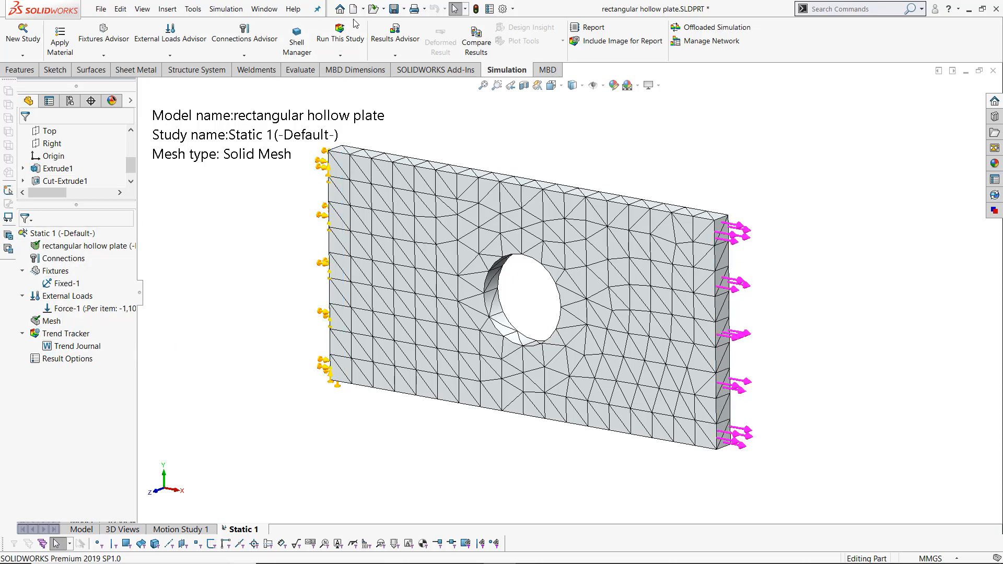
Step: Solve Static 1 as the baseline, view von Mises stress (3.910e+06), and expand Trend Tracker
{"action": "left_click", "coordinate": [340, 38]}
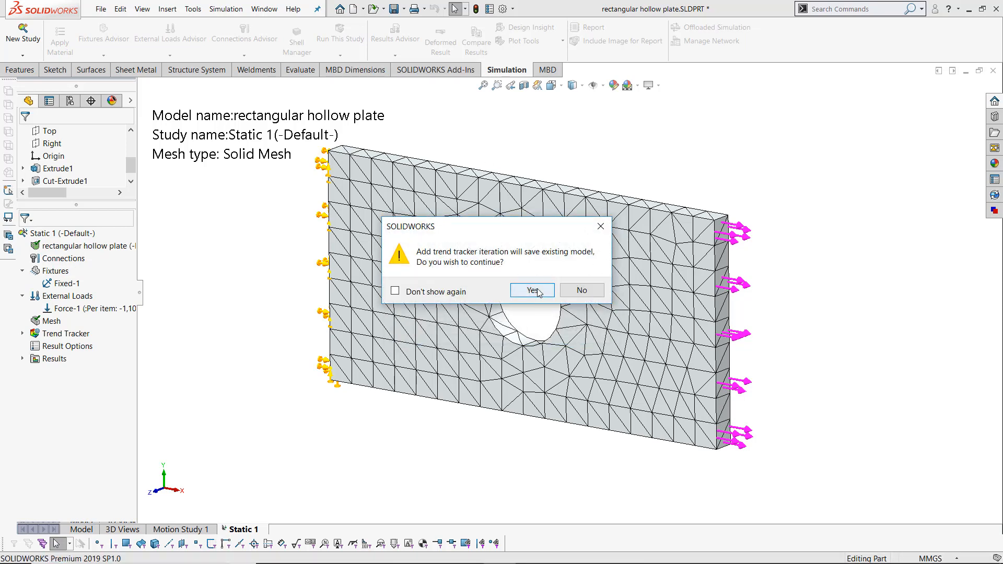
{"action": "left_click", "coordinate": [532, 290]}
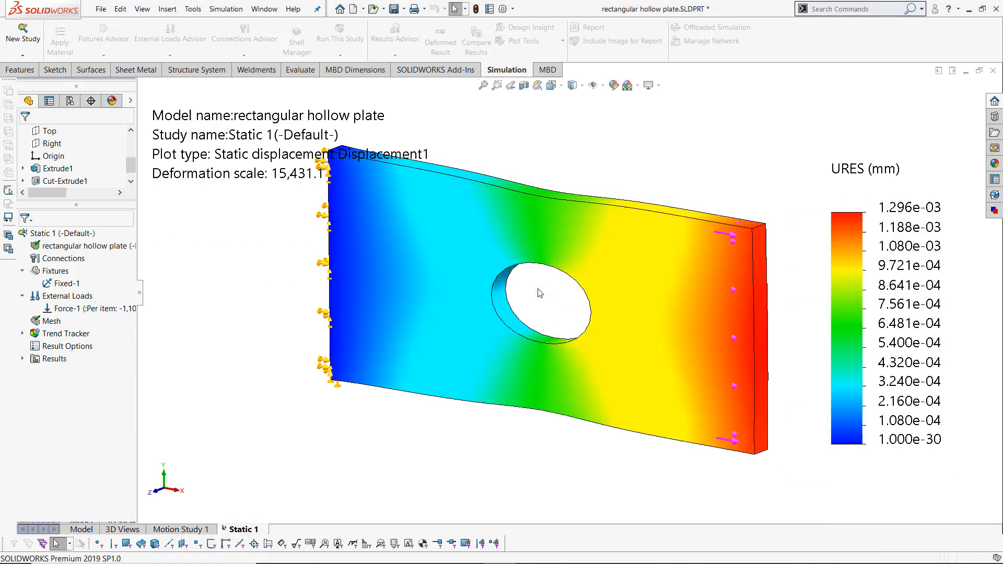
{"action": "double_click", "coordinate": [73, 371]}
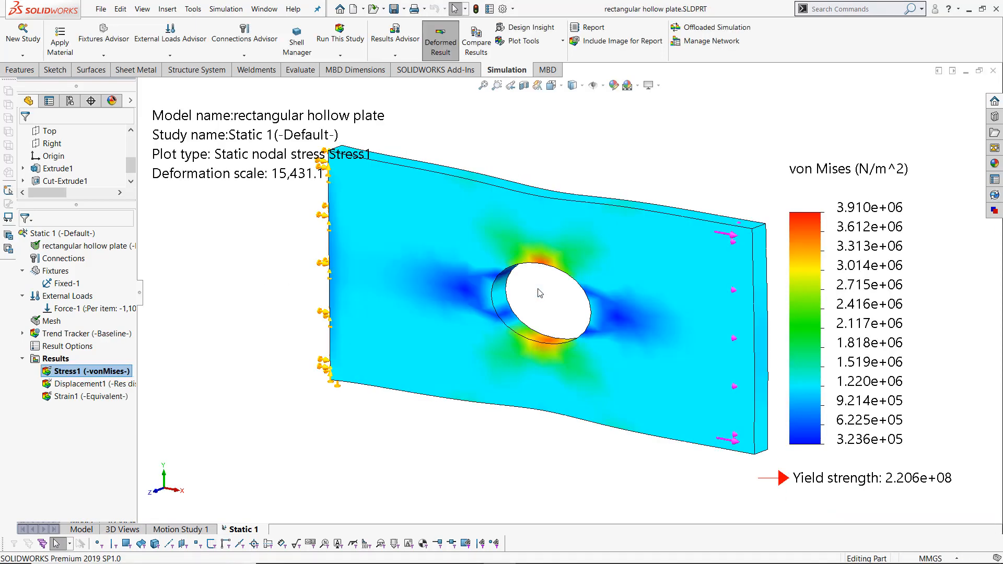
{"action": "left_click", "coordinate": [22, 333]}
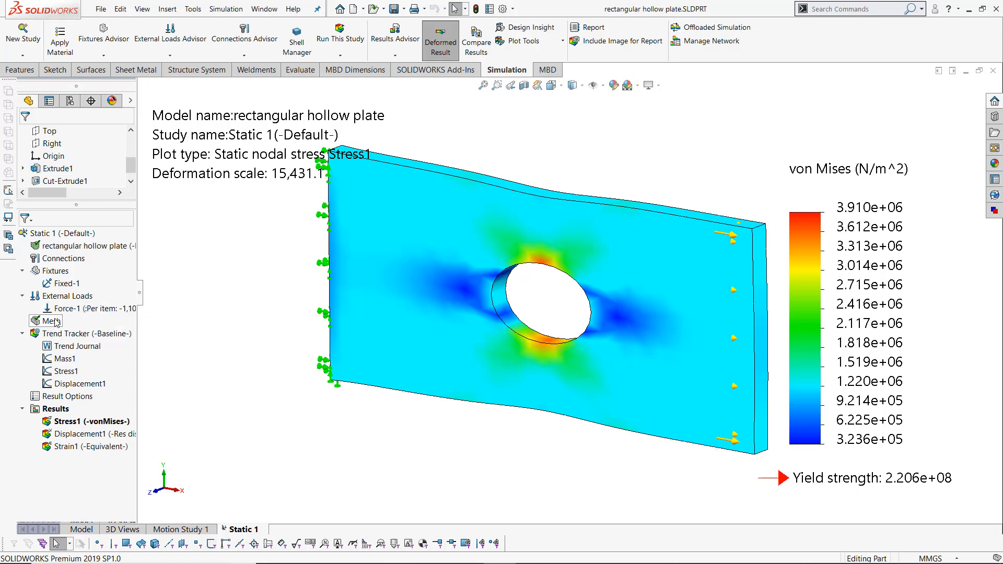
Step: Remesh the plate with a finer mesh density, discarding the existing results
{"action": "left_click", "coordinate": [51, 321]}
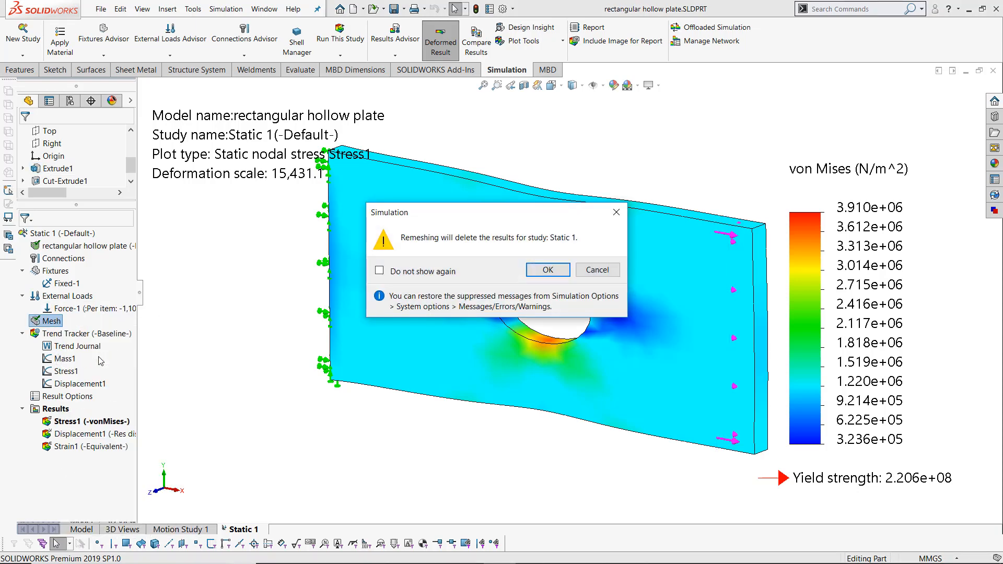
{"action": "left_click", "coordinate": [548, 270]}
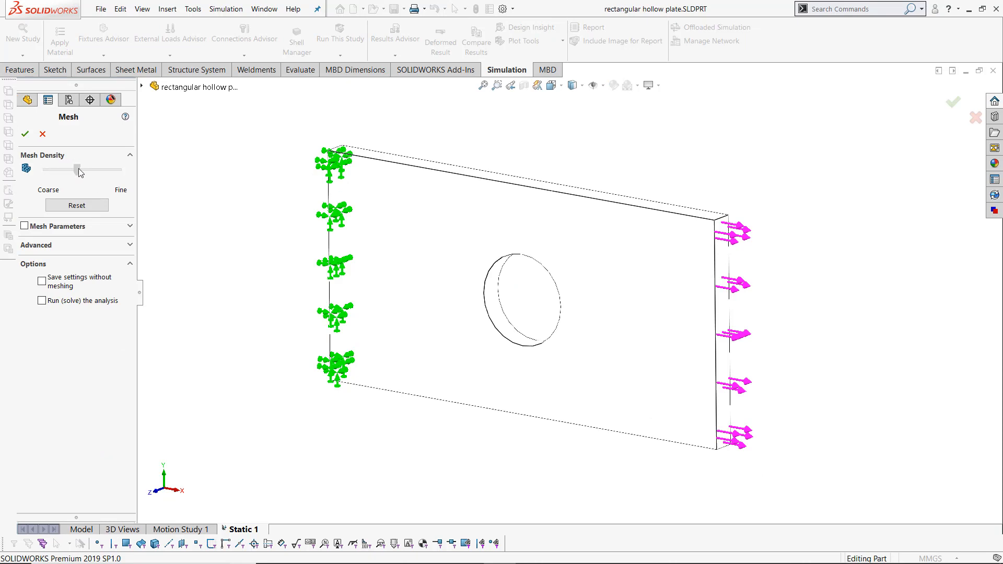
{"action": "left_click", "coordinate": [24, 134]}
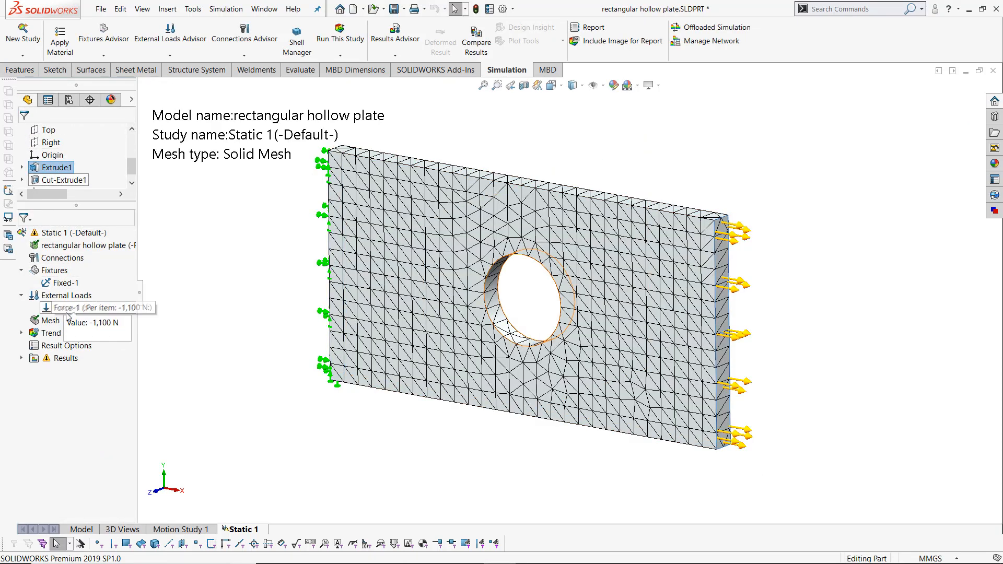
Step: Re-solve as Iteration 2, saving the model, and expand the Trend Tracker contents
{"action": "left_click", "coordinate": [340, 32]}
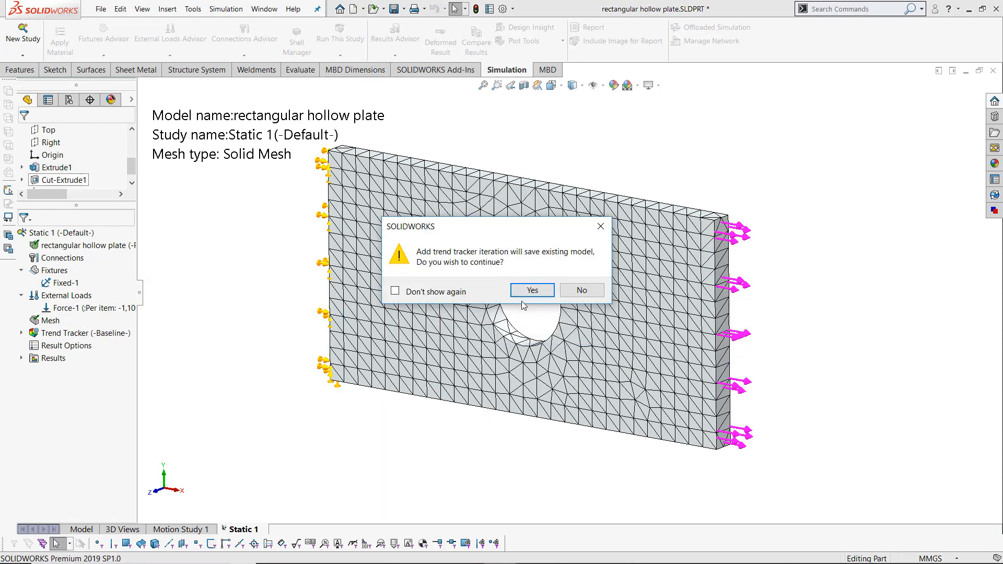
{"action": "left_click", "coordinate": [532, 290]}
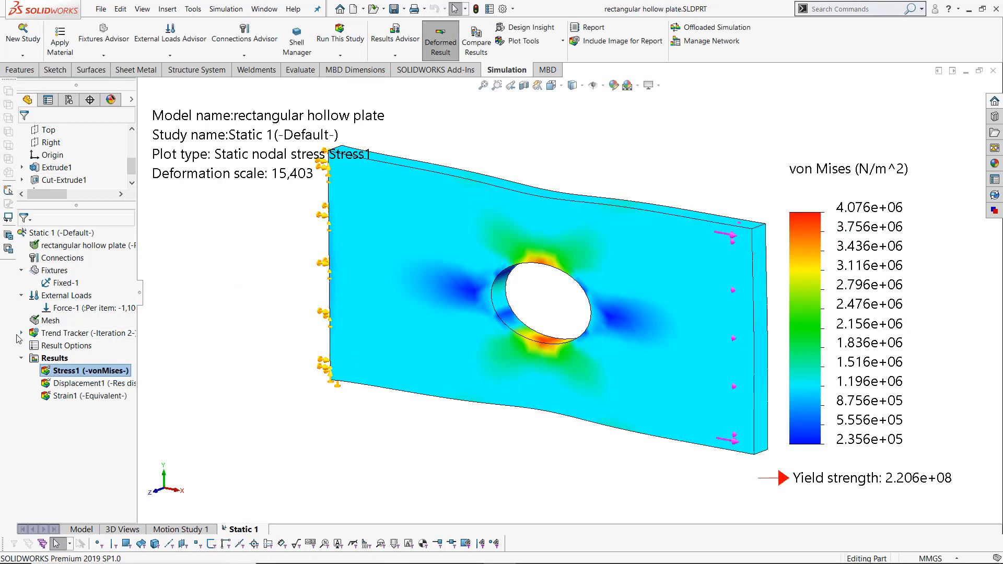
{"action": "left_click", "coordinate": [20, 334]}
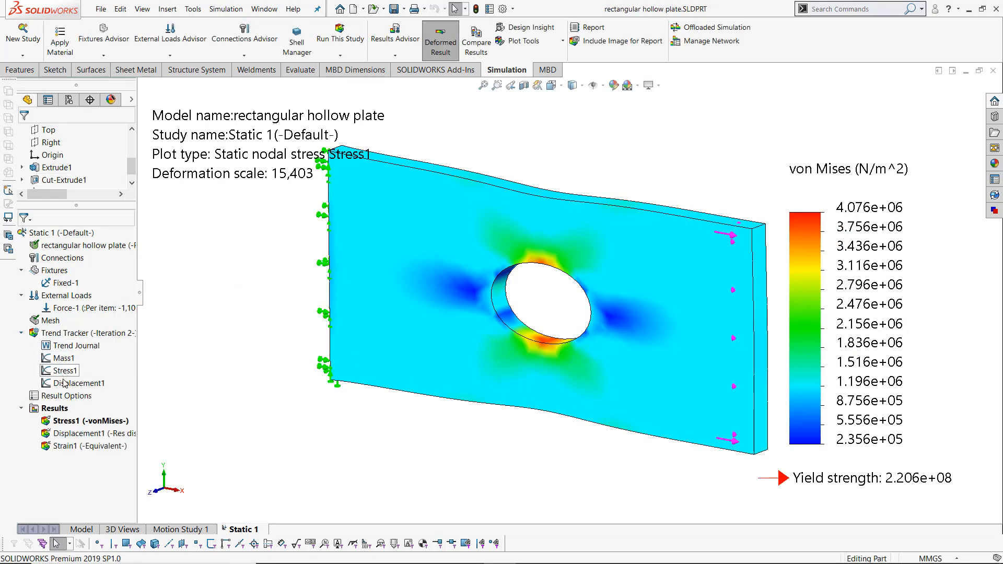
{"action": "right_click", "coordinate": [64, 370]}
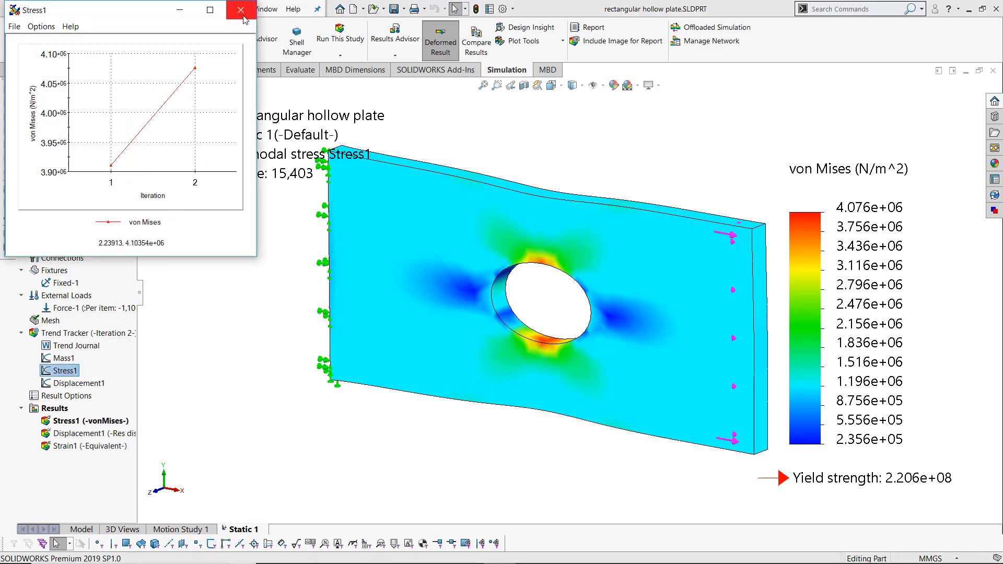
{"action": "left_click", "coordinate": [237, 10]}
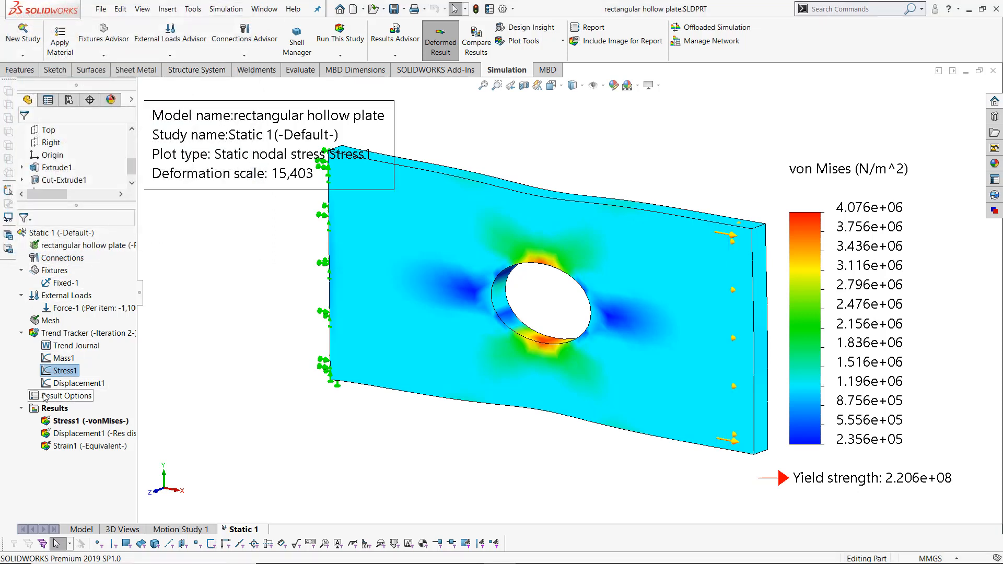
Step: Remesh the plate again for the next Trend Tracker iterations, reaching Iteration 4
{"action": "right_click", "coordinate": [50, 320]}
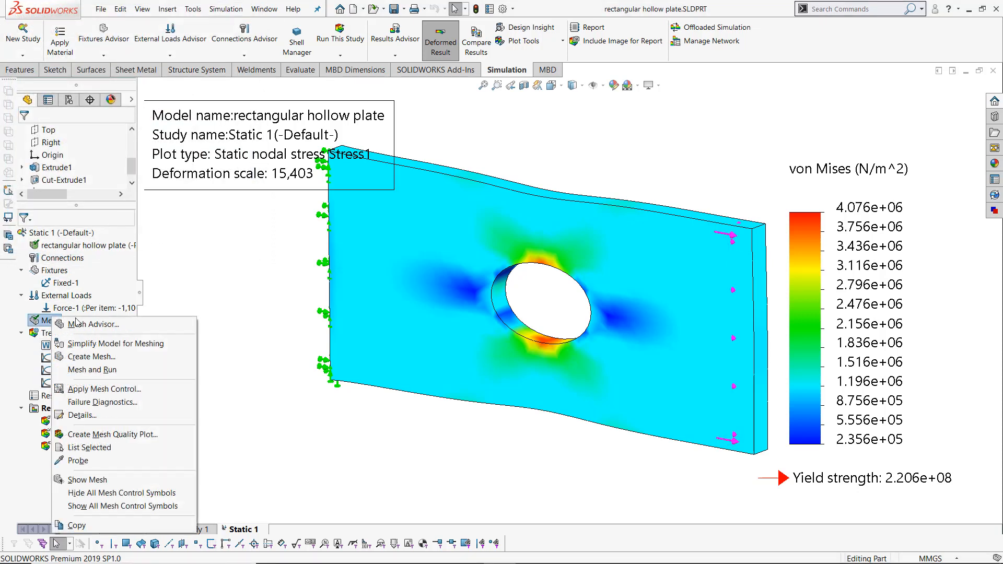
{"action": "left_click", "coordinate": [92, 357]}
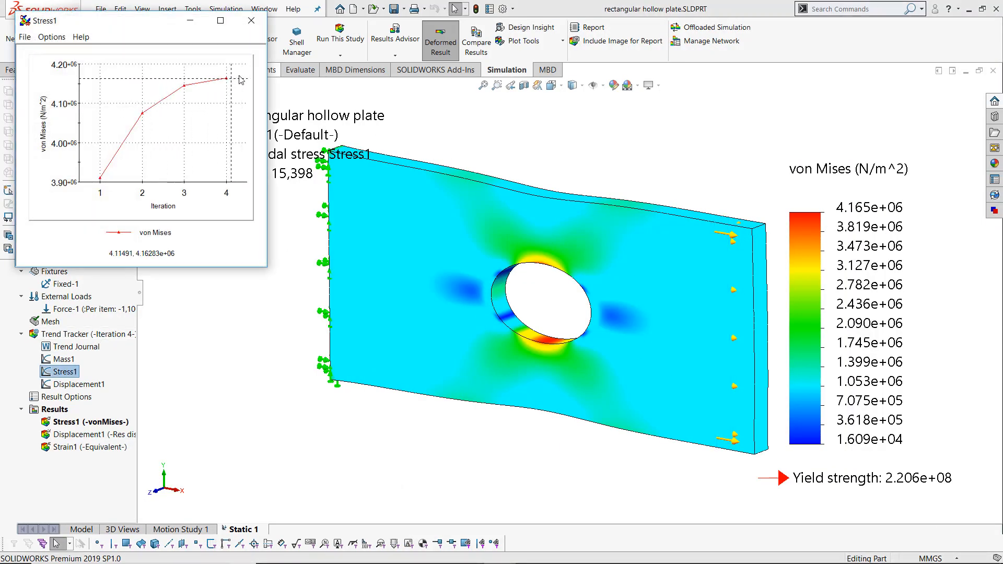
{"action": "left_click", "coordinate": [251, 20]}
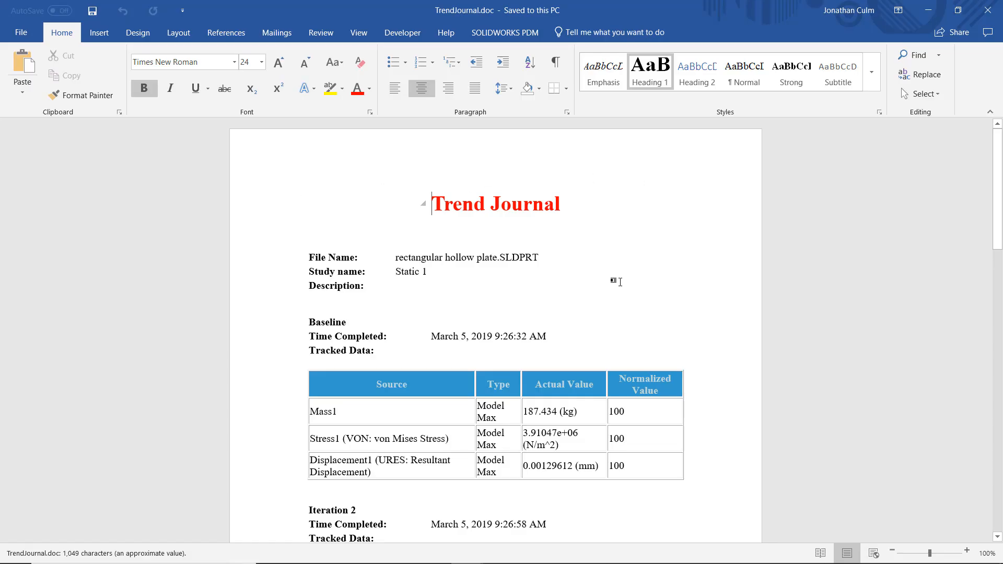
Step: Scroll the Word Trend Journal to review the Baseline and Iteration 2 tables
{"action": "scroll", "scroll_direction": "down", "scroll_amount": 3}
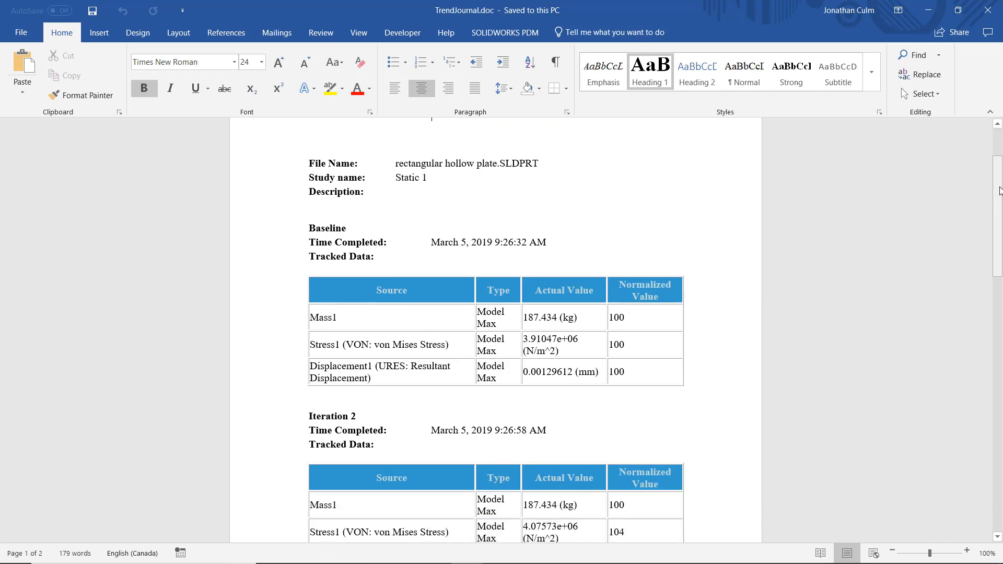